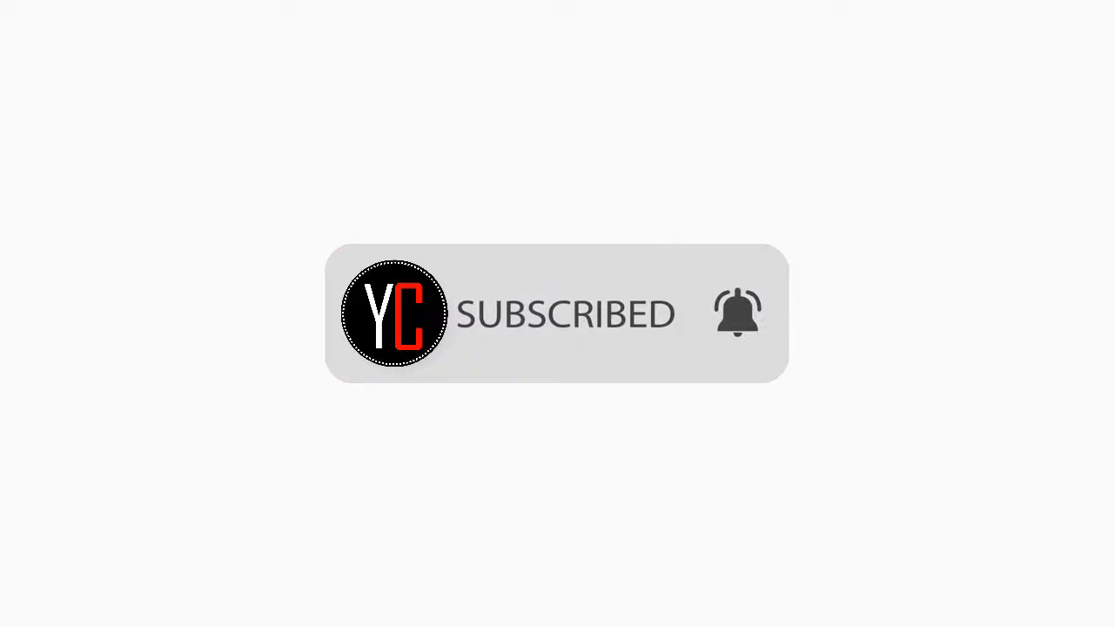
pyautogui.moveTo(839, 519)
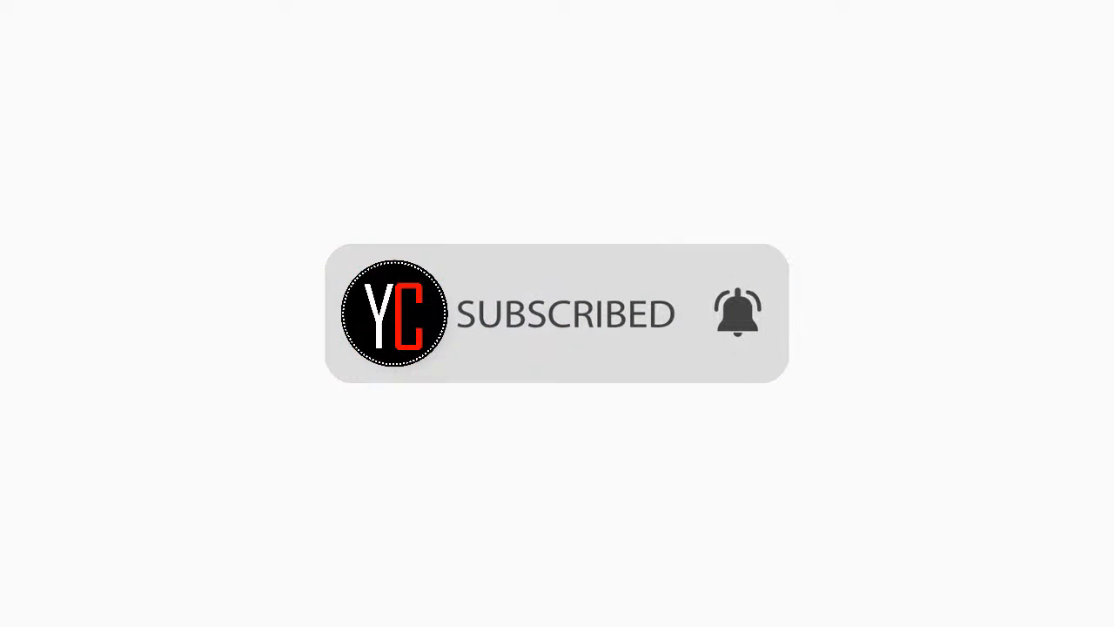
pyautogui.moveTo(839, 519)
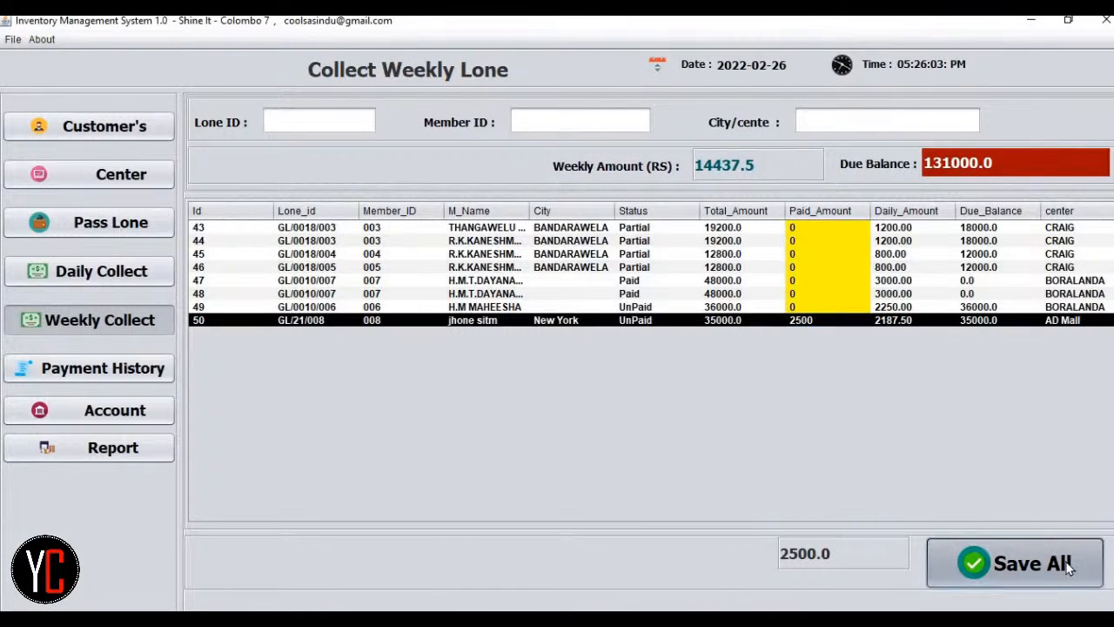
# Save the 2500 payment for loan 50 and view it in Check History.
pyautogui.click(1031, 564)
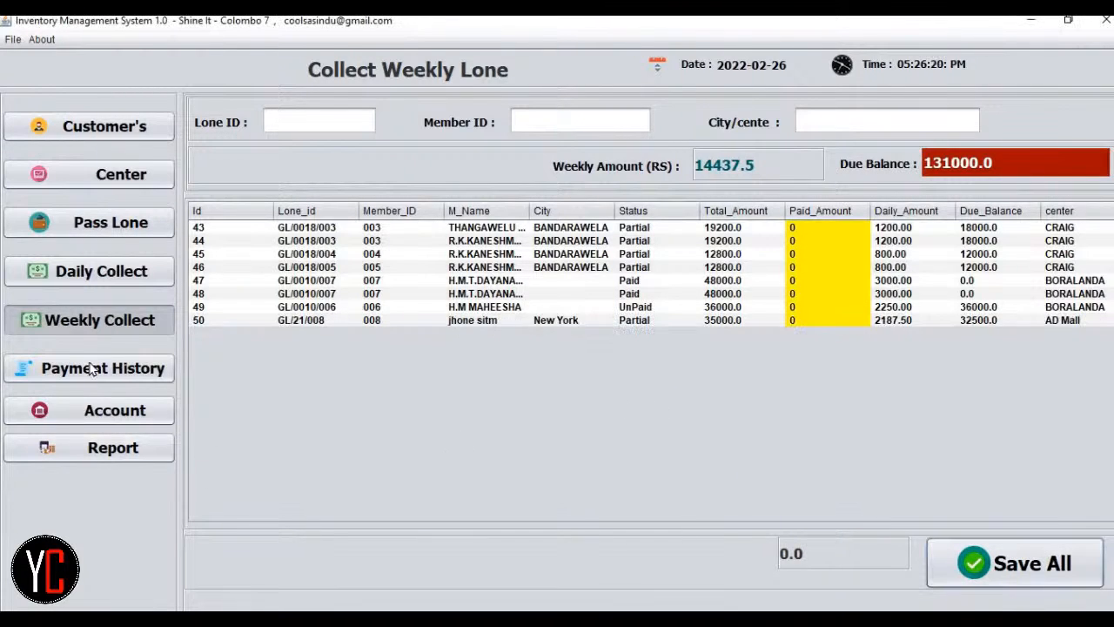
pyautogui.click(103, 367)
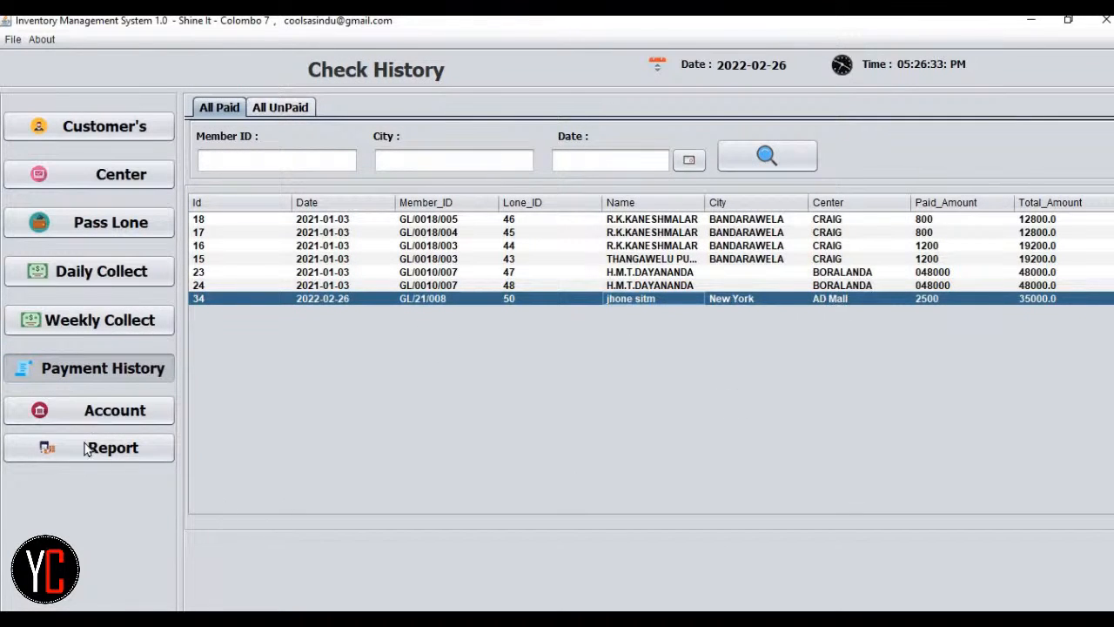
# Show the Account Details summary: 231000 lent, 128500 unpaid, 14,437.50 paid.
pyautogui.click(115, 411)
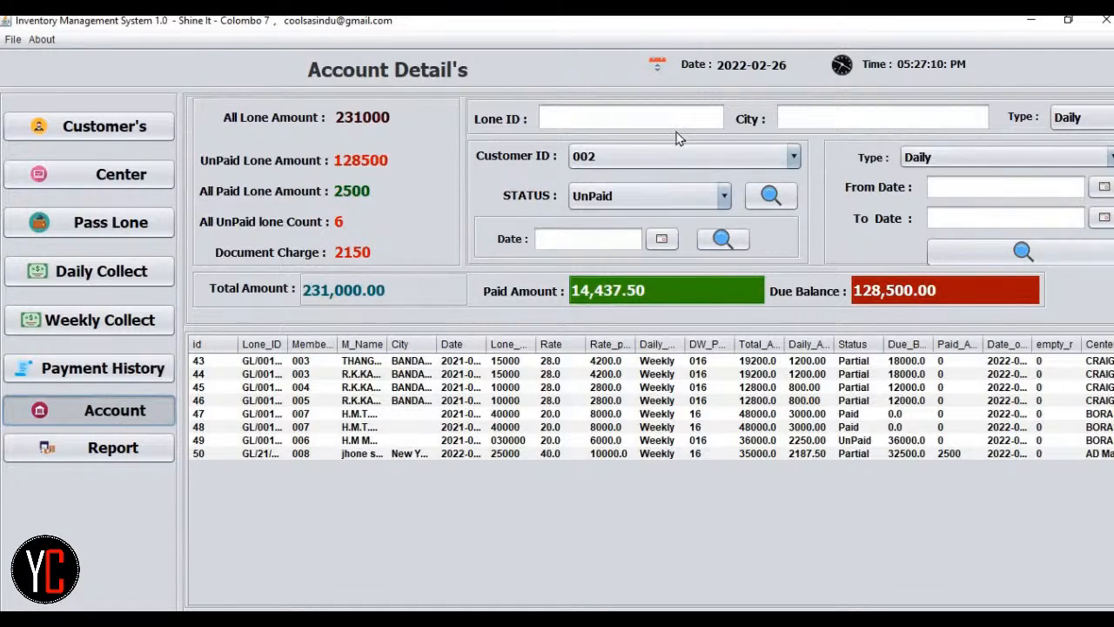
# Filter account details to customer 008 (35,000 total, 32,500 due), then go to reports.
pyautogui.click(790, 156)
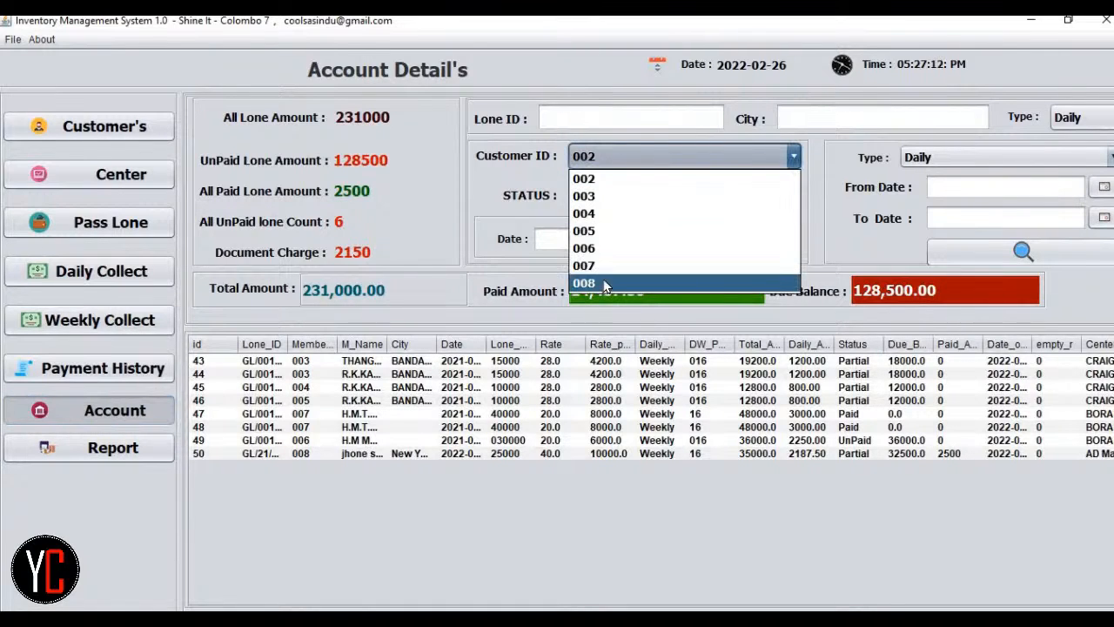
pyautogui.click(583, 282)
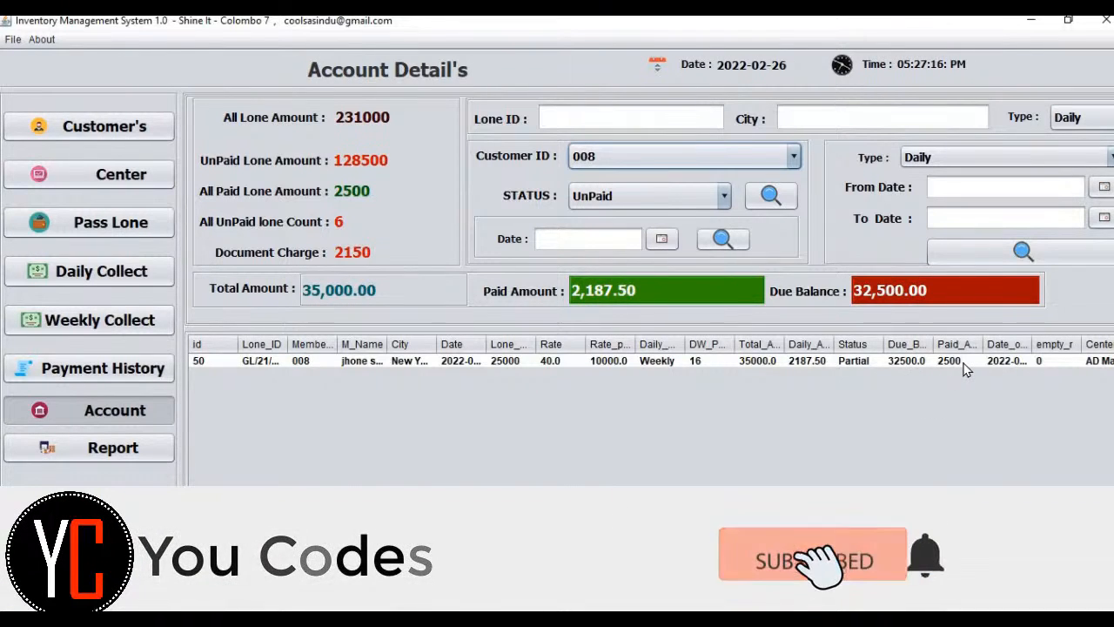
pyautogui.click(949, 361)
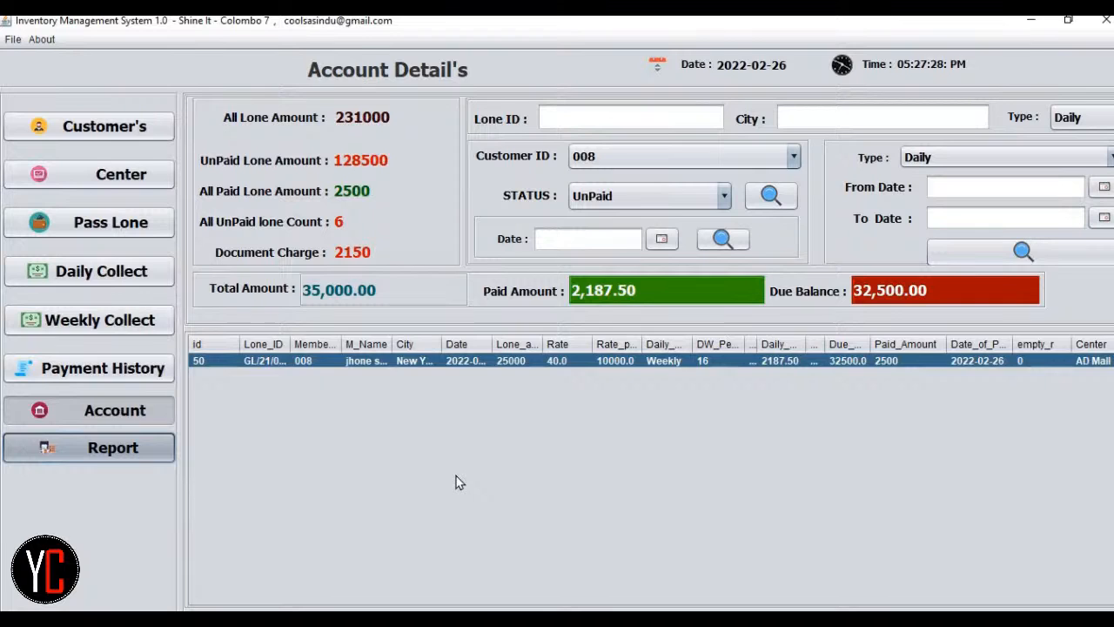
pyautogui.click(112, 445)
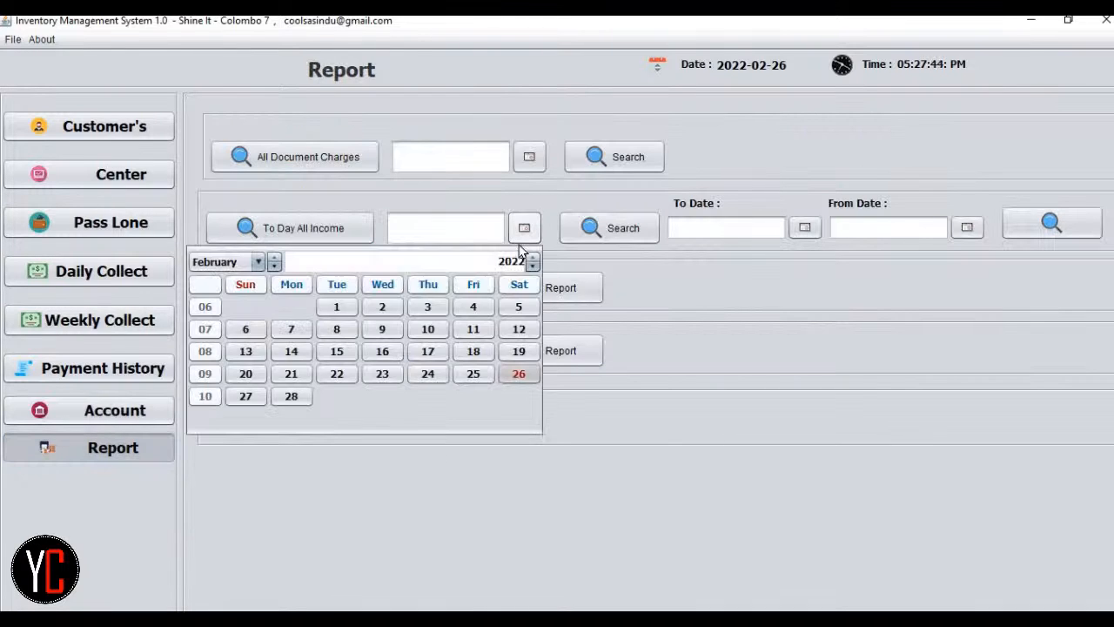
pyautogui.click(519, 372)
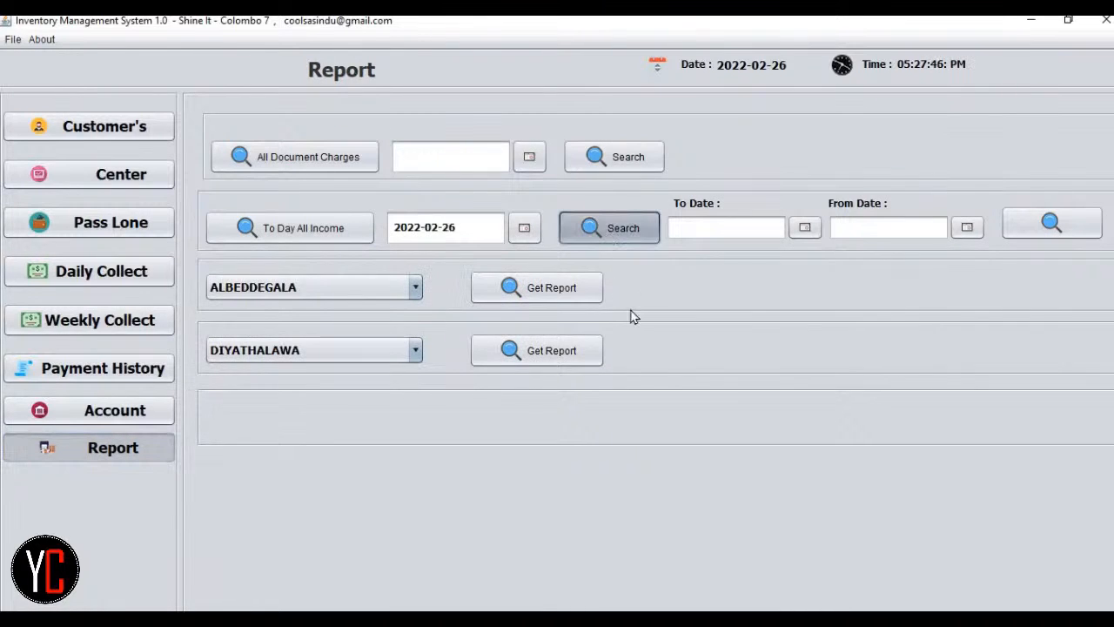
pyautogui.click(609, 226)
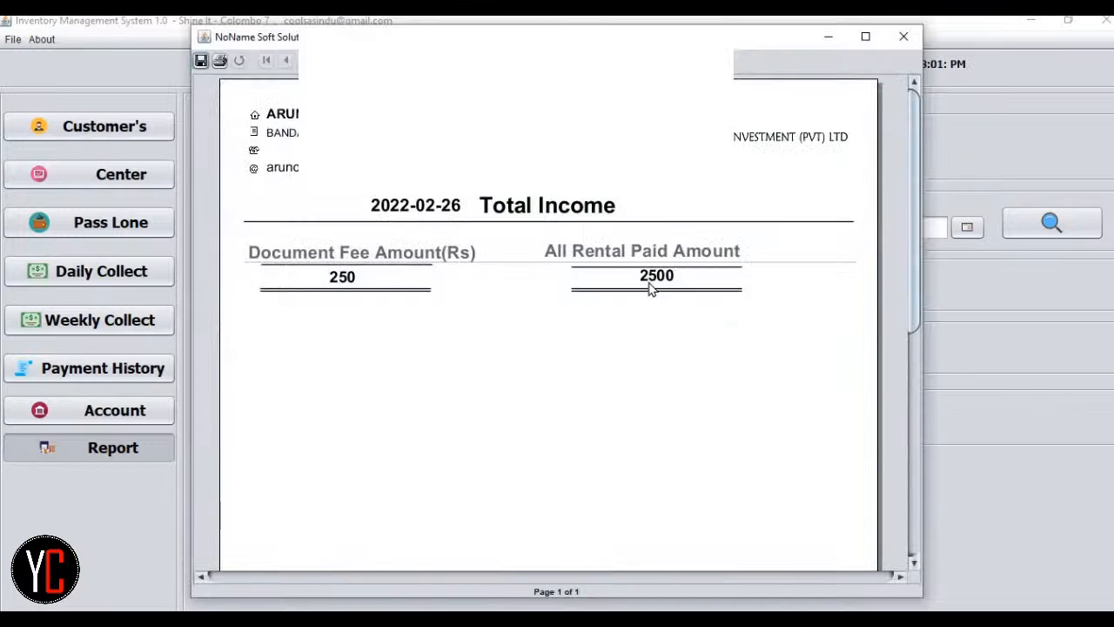
pyautogui.moveTo(888, 191)
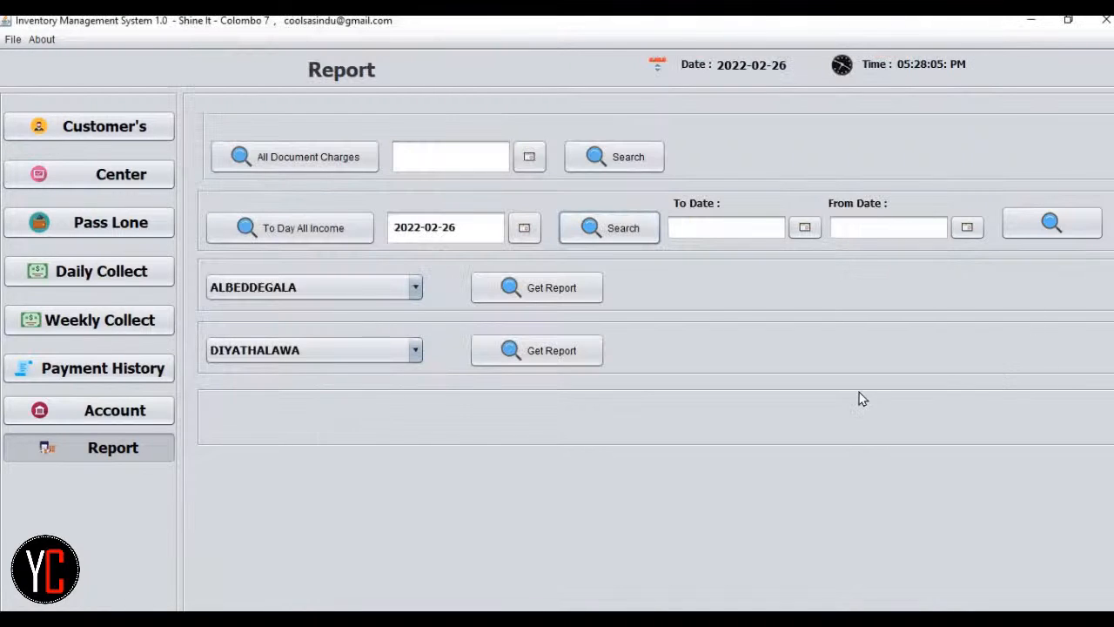
# Generate the New York city and AD Mall center reports, then close the preview.
pyautogui.click(414, 350)
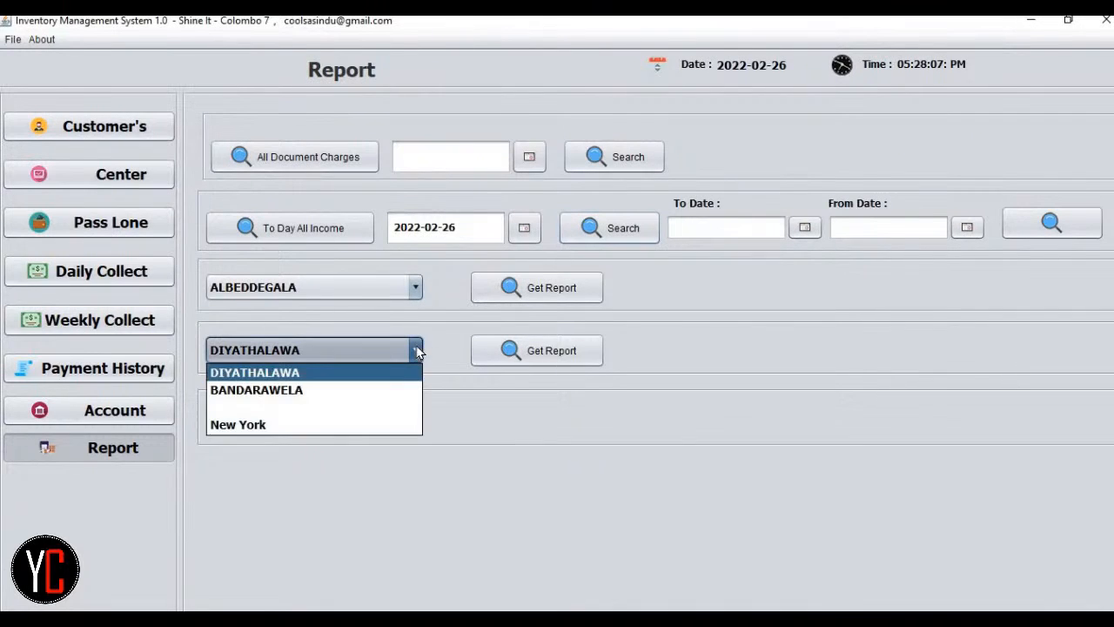
pyautogui.click(237, 425)
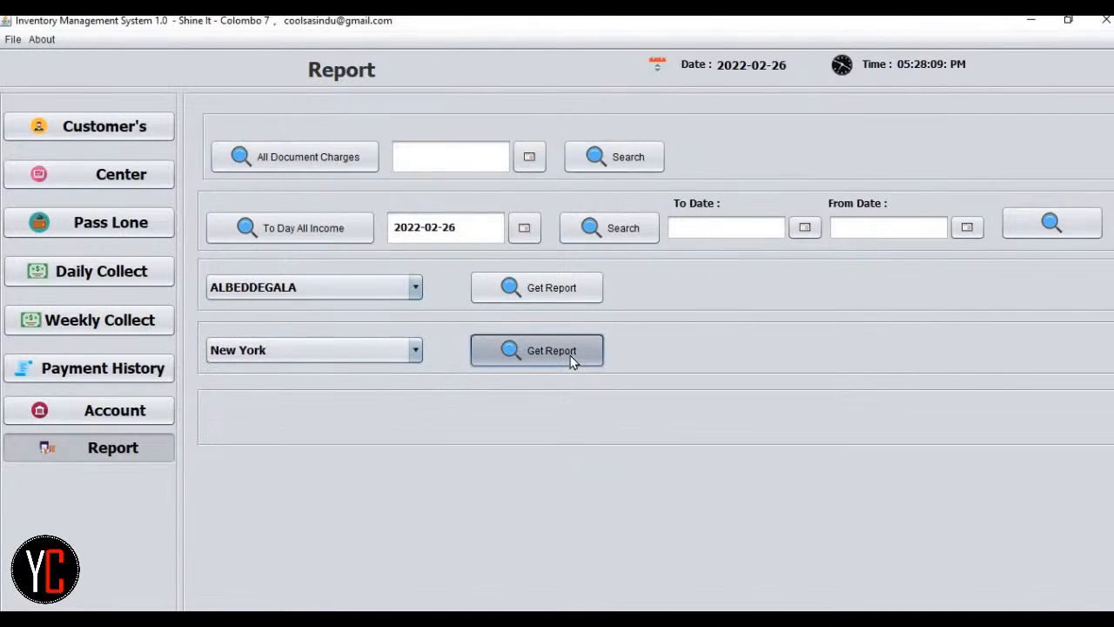
pyautogui.click(537, 349)
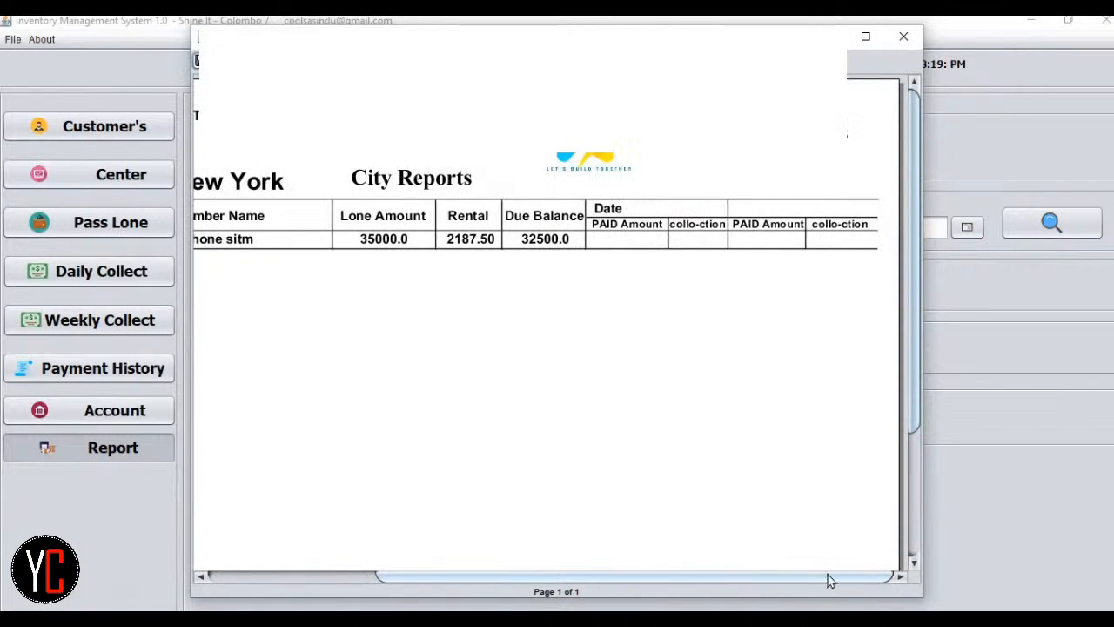
pyautogui.moveTo(644, 564)
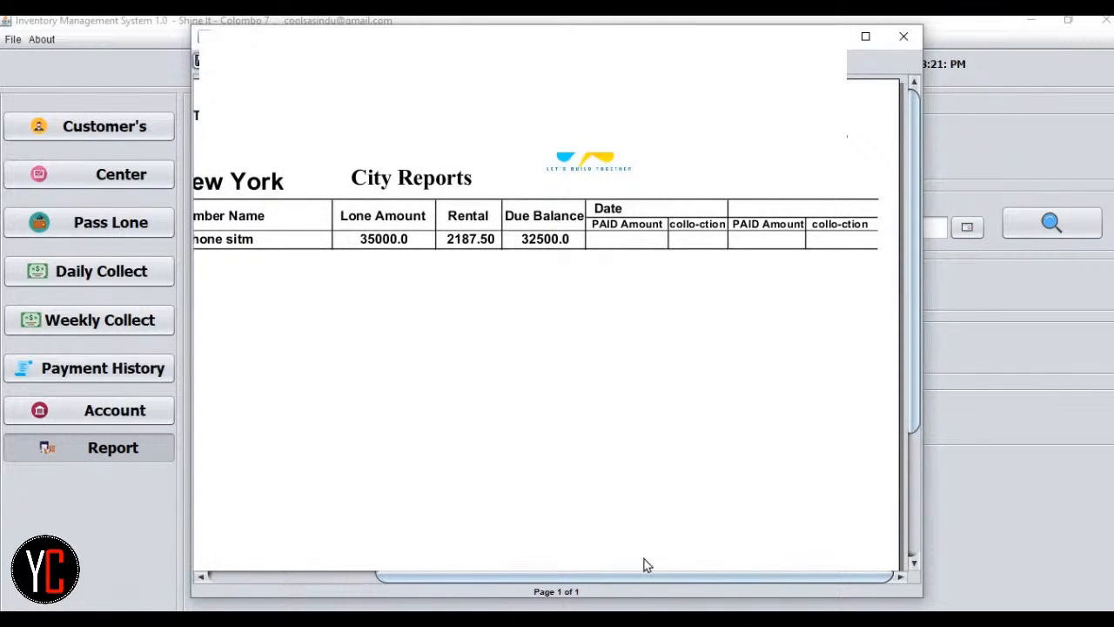
pyautogui.moveTo(614, 584)
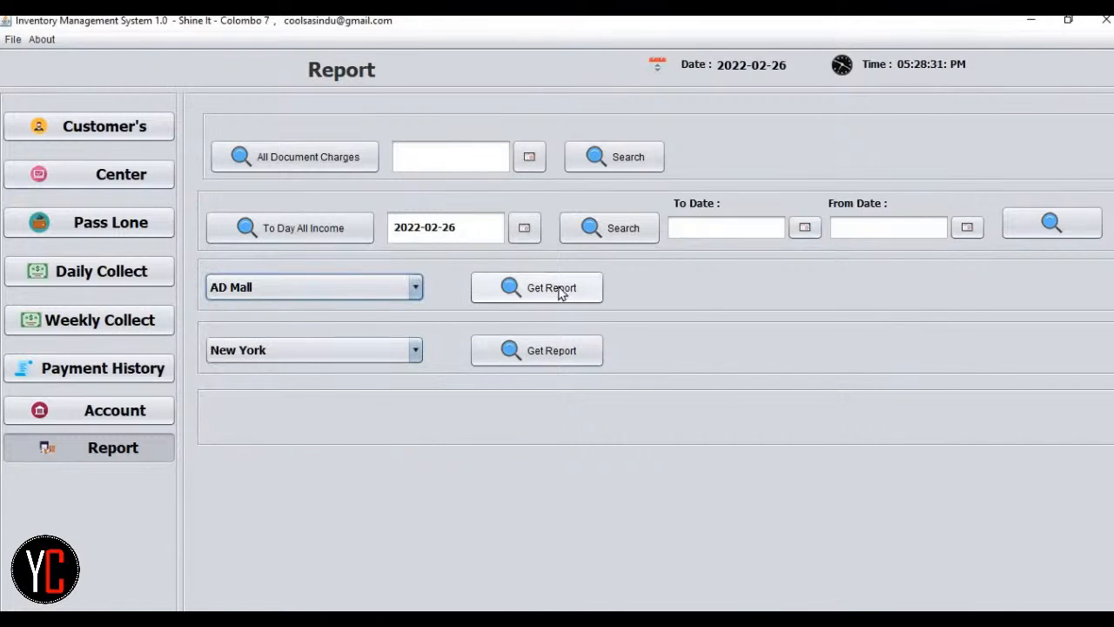
pyautogui.click(536, 288)
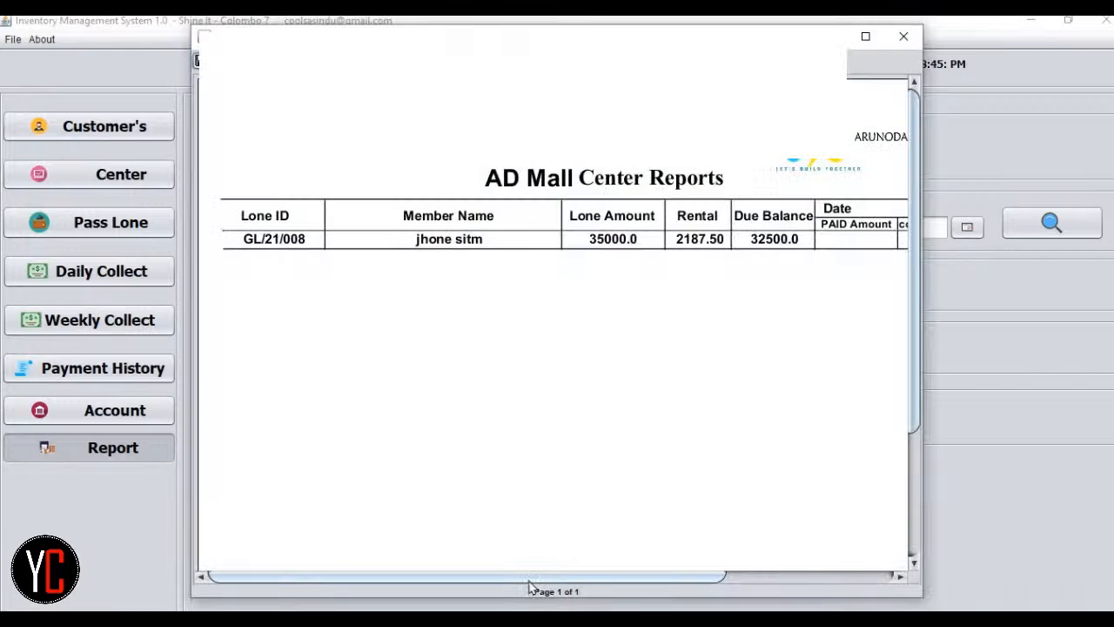
pyautogui.moveTo(555, 324)
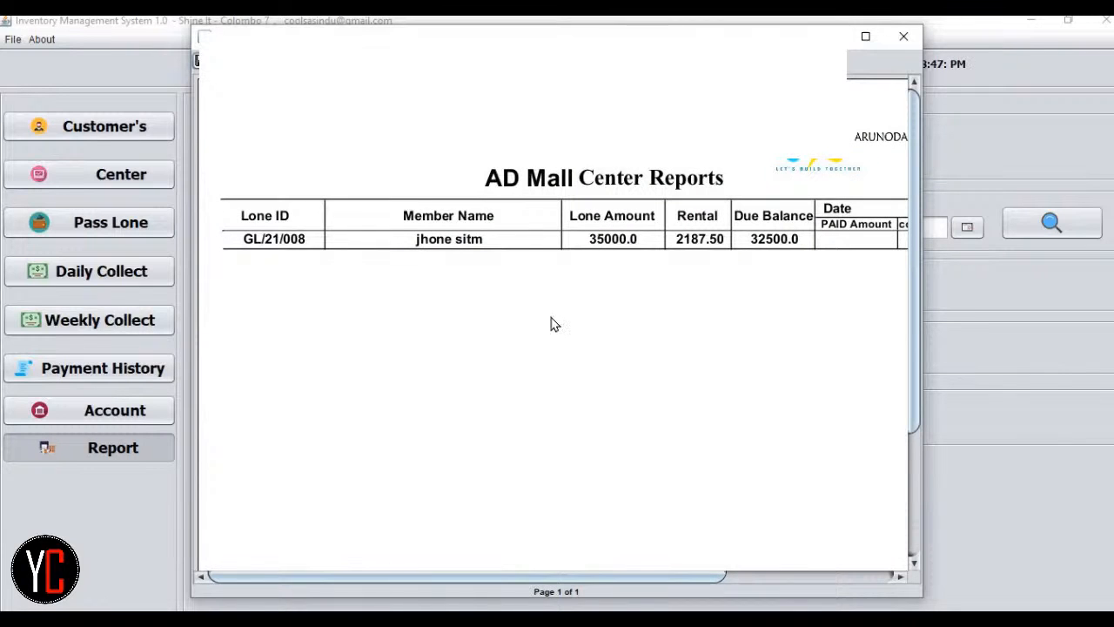
pyautogui.moveTo(903, 38)
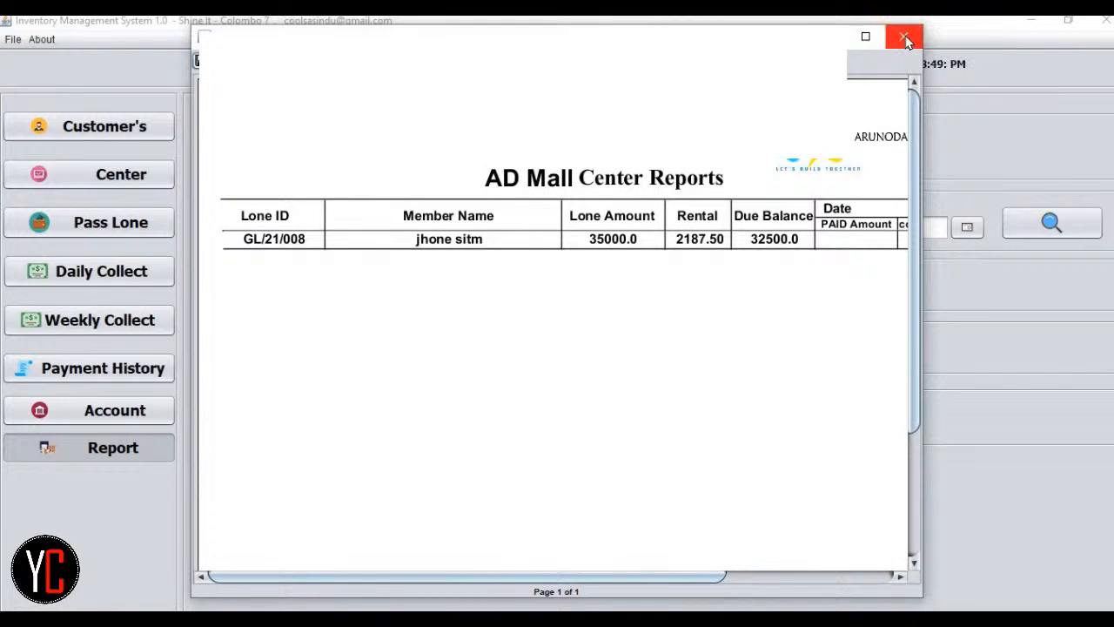
pyautogui.click(904, 38)
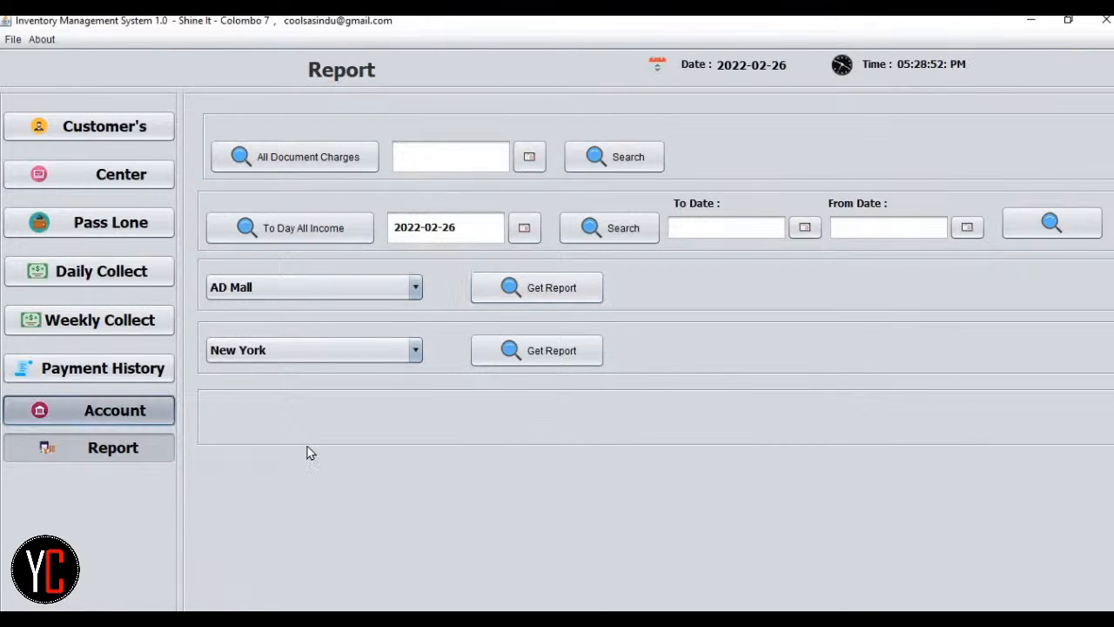
# Return to Account Details and browse the File and About menus toward logout.
pyautogui.click(115, 411)
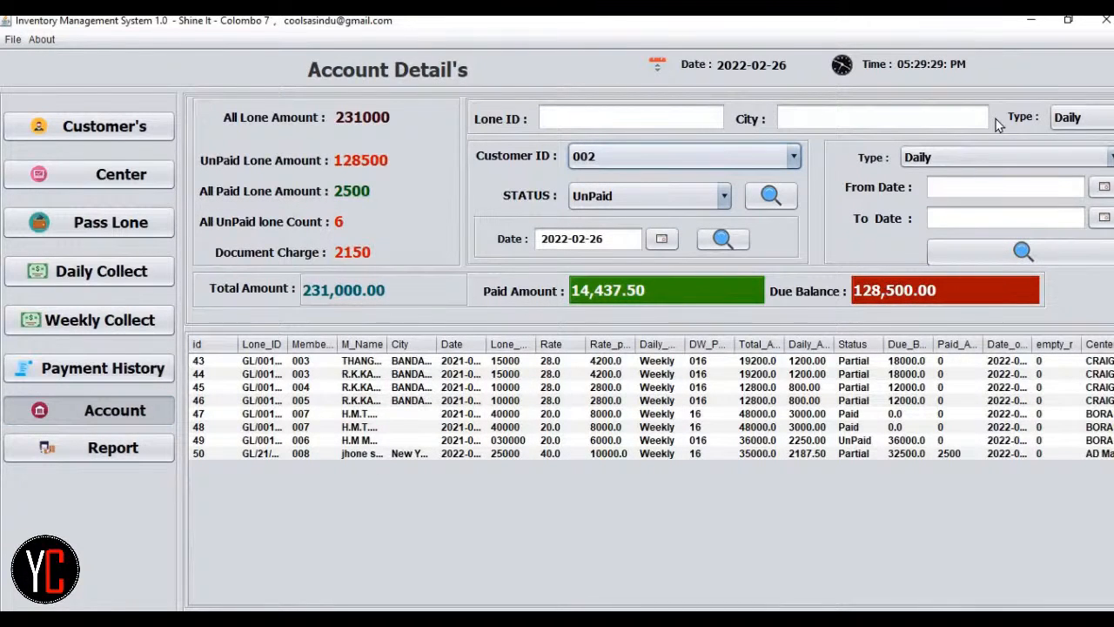
pyautogui.click(12, 38)
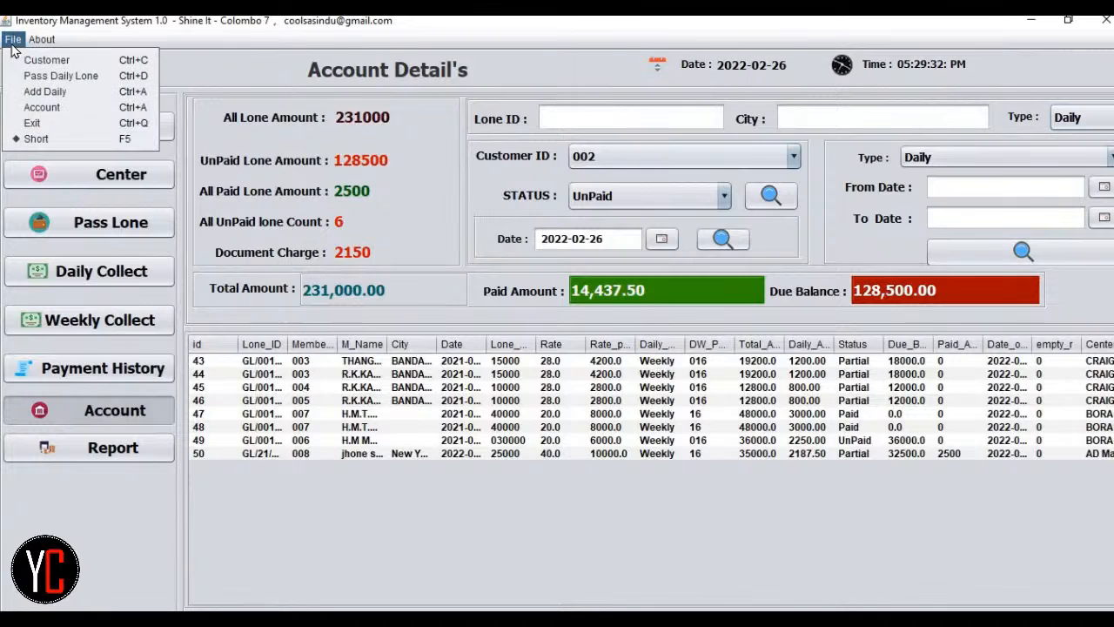
pyautogui.click(14, 38)
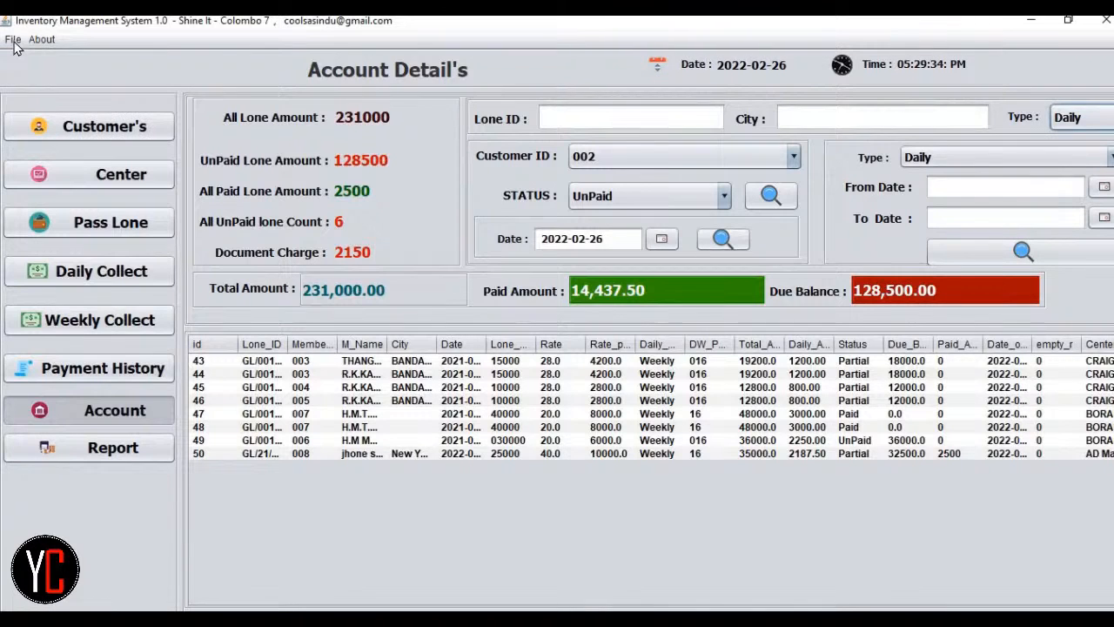
pyautogui.click(41, 38)
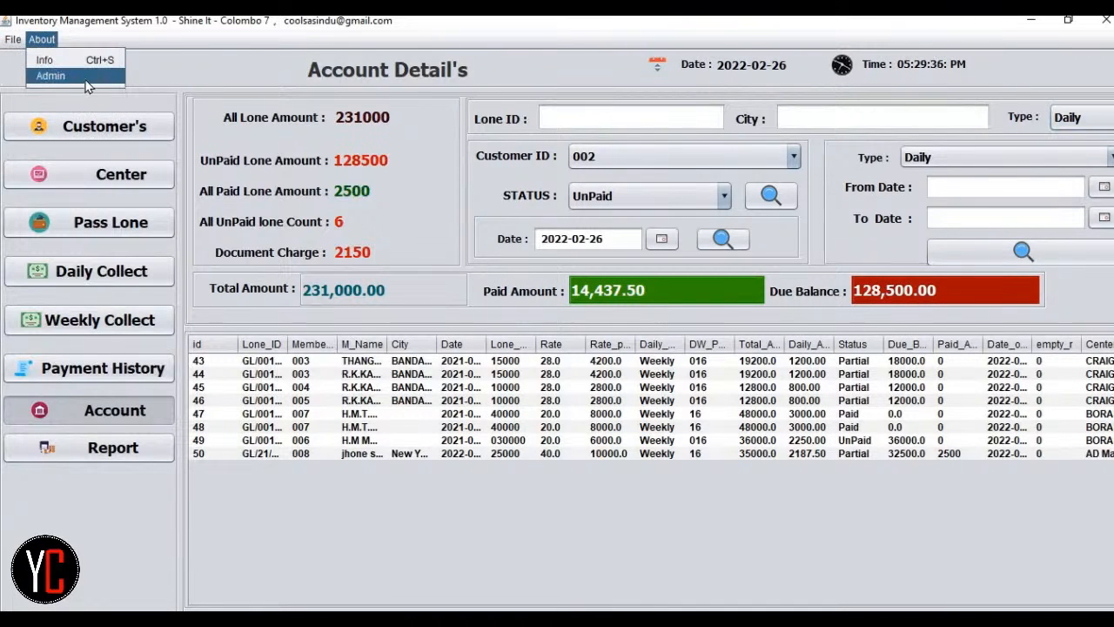
pyautogui.click(13, 38)
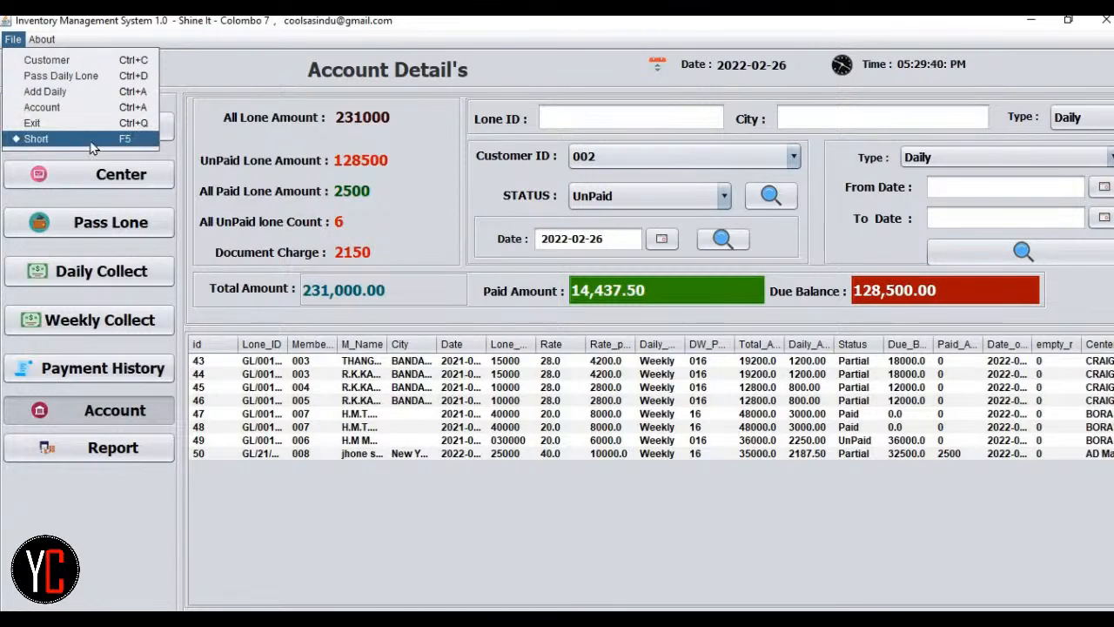
pyautogui.moveTo(391, 160)
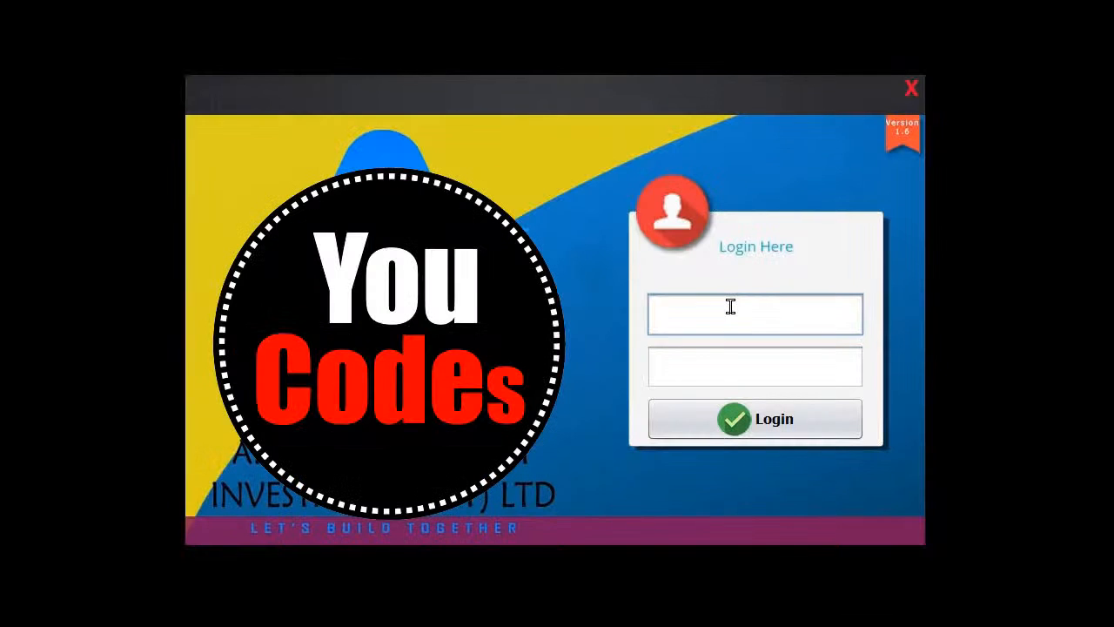
pyautogui.write('admin')
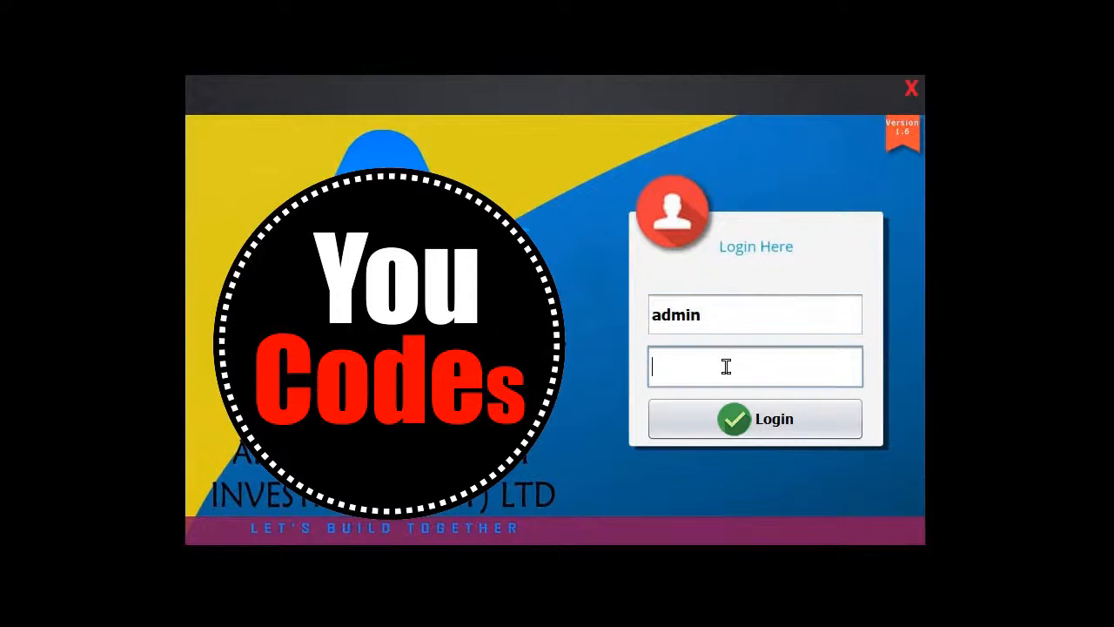
pyautogui.write('admin')
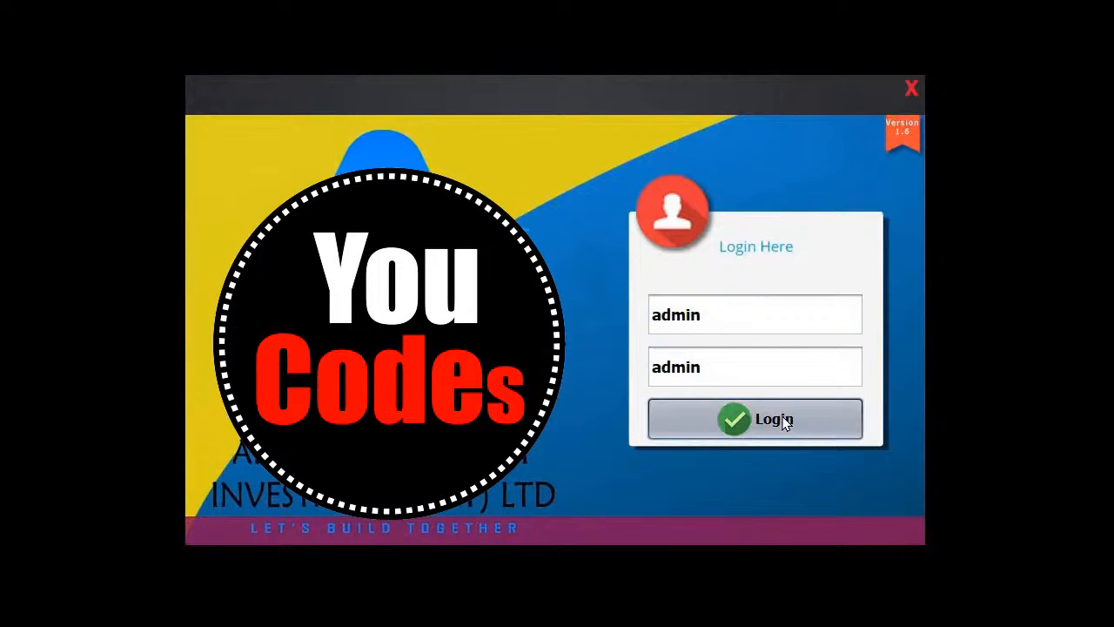
pyautogui.click(756, 418)
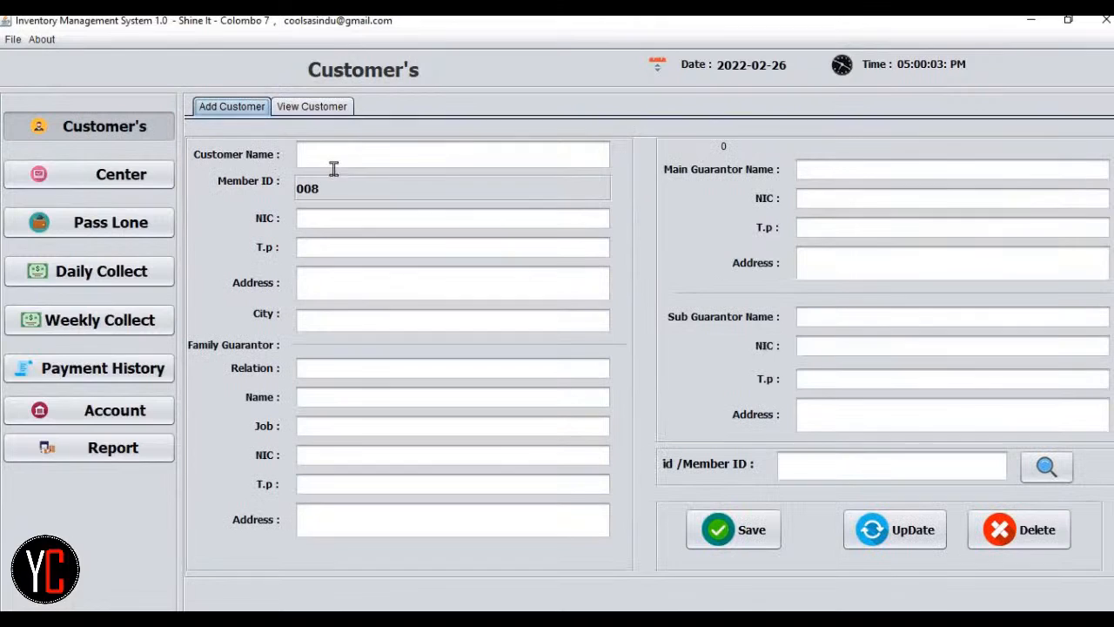
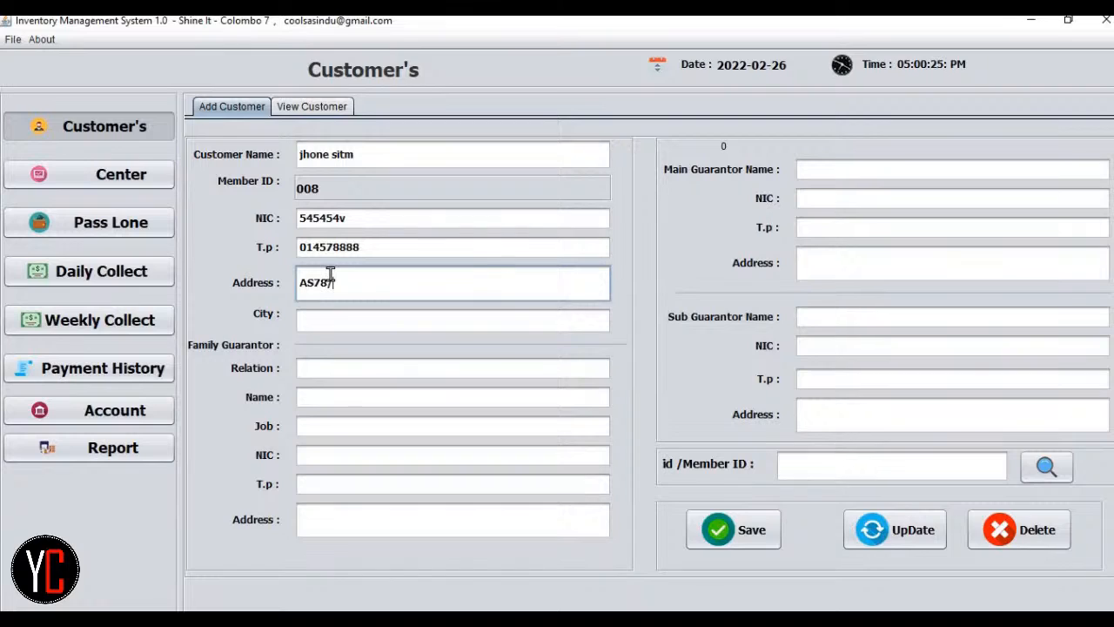